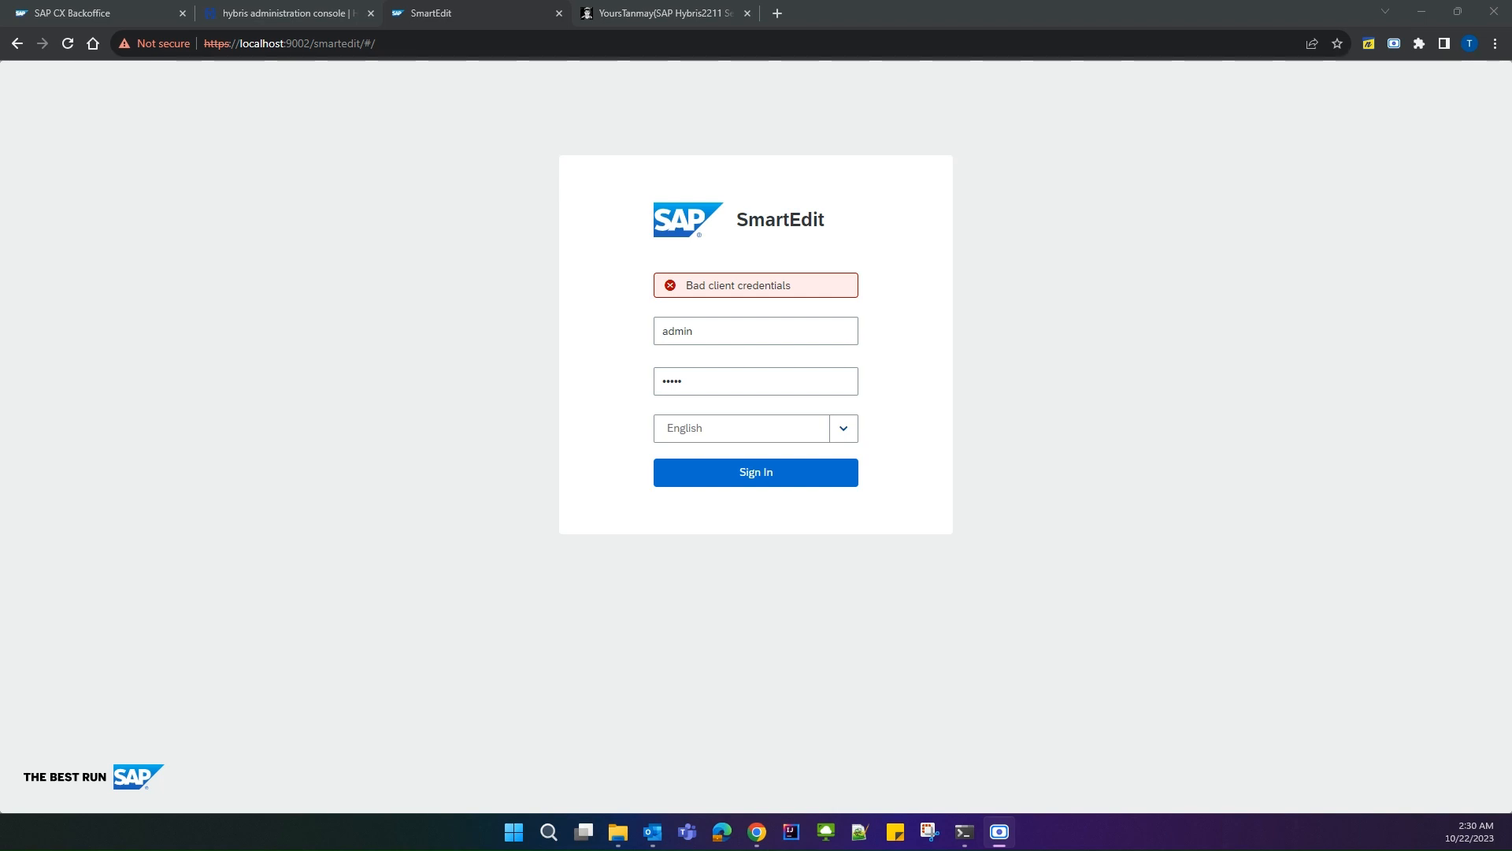
mouse_move(681, 656)
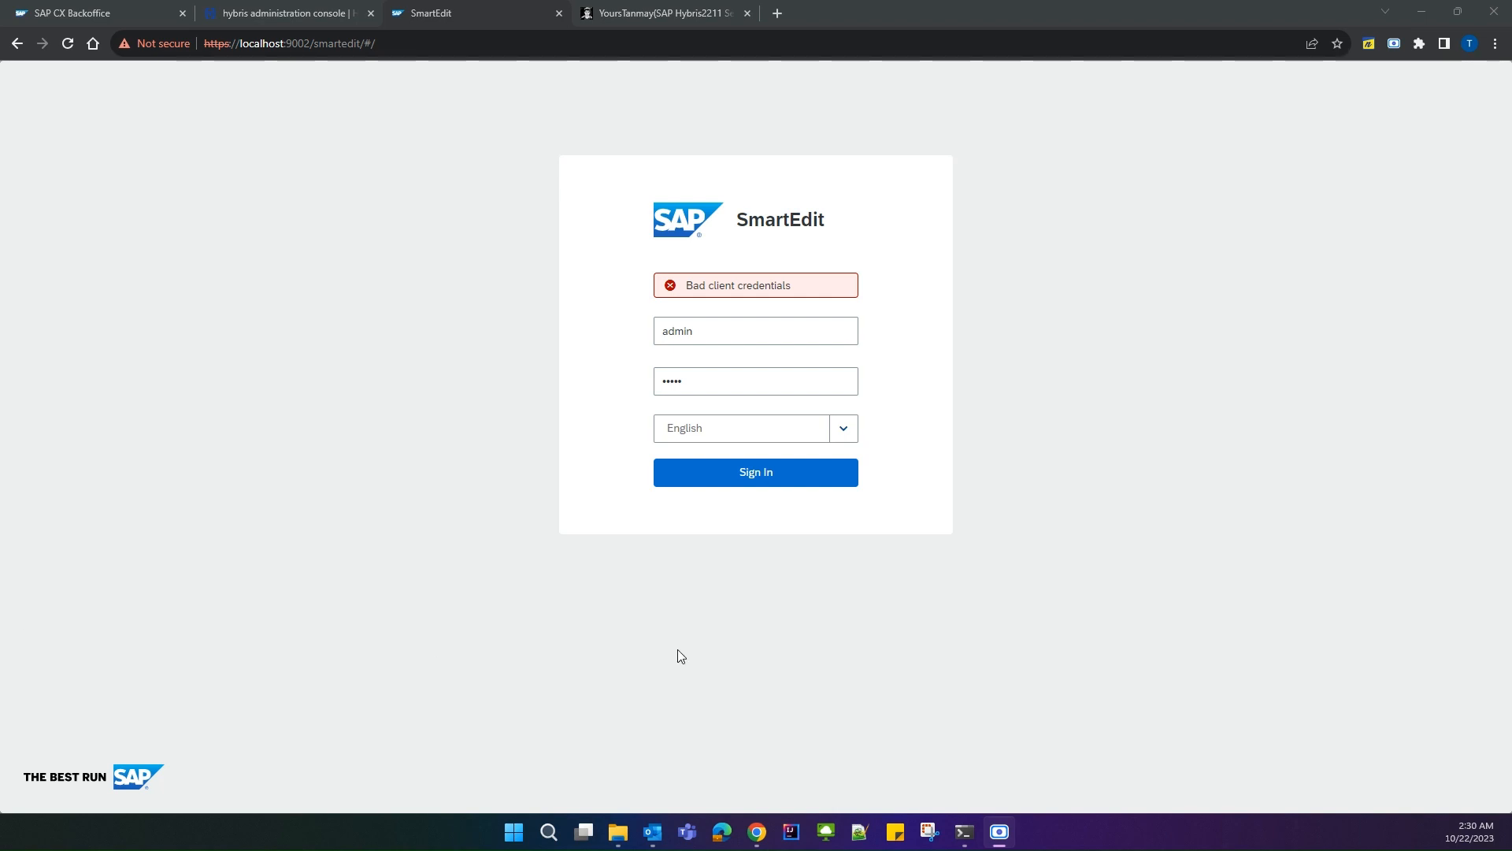
mouse_move(739, 298)
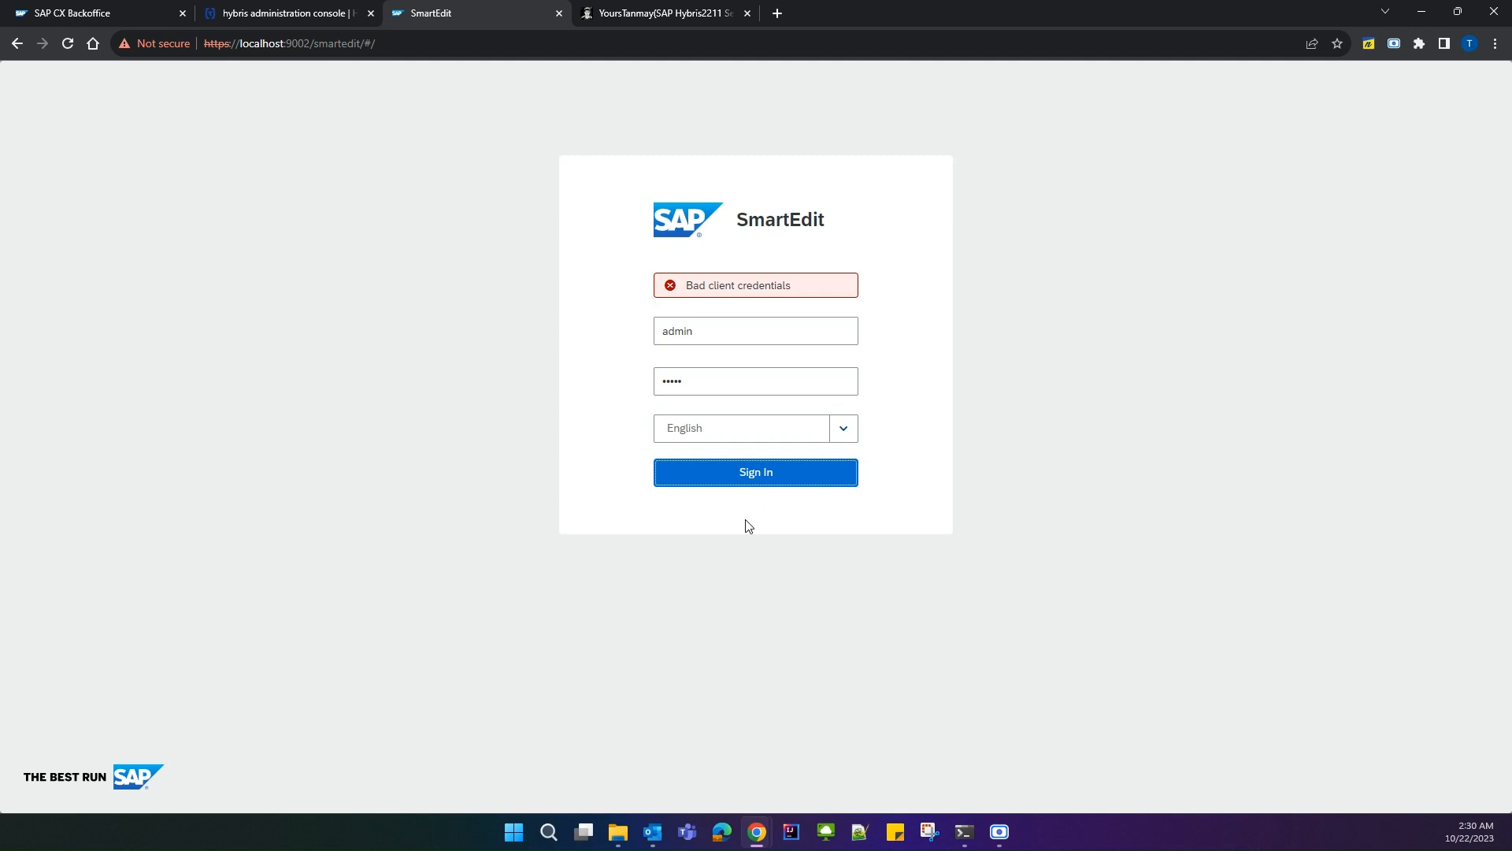
- Search Backoffice navigation for 'auth' and show the OAuth Clients list with only personalizationSetupClient
left_click(72, 13)
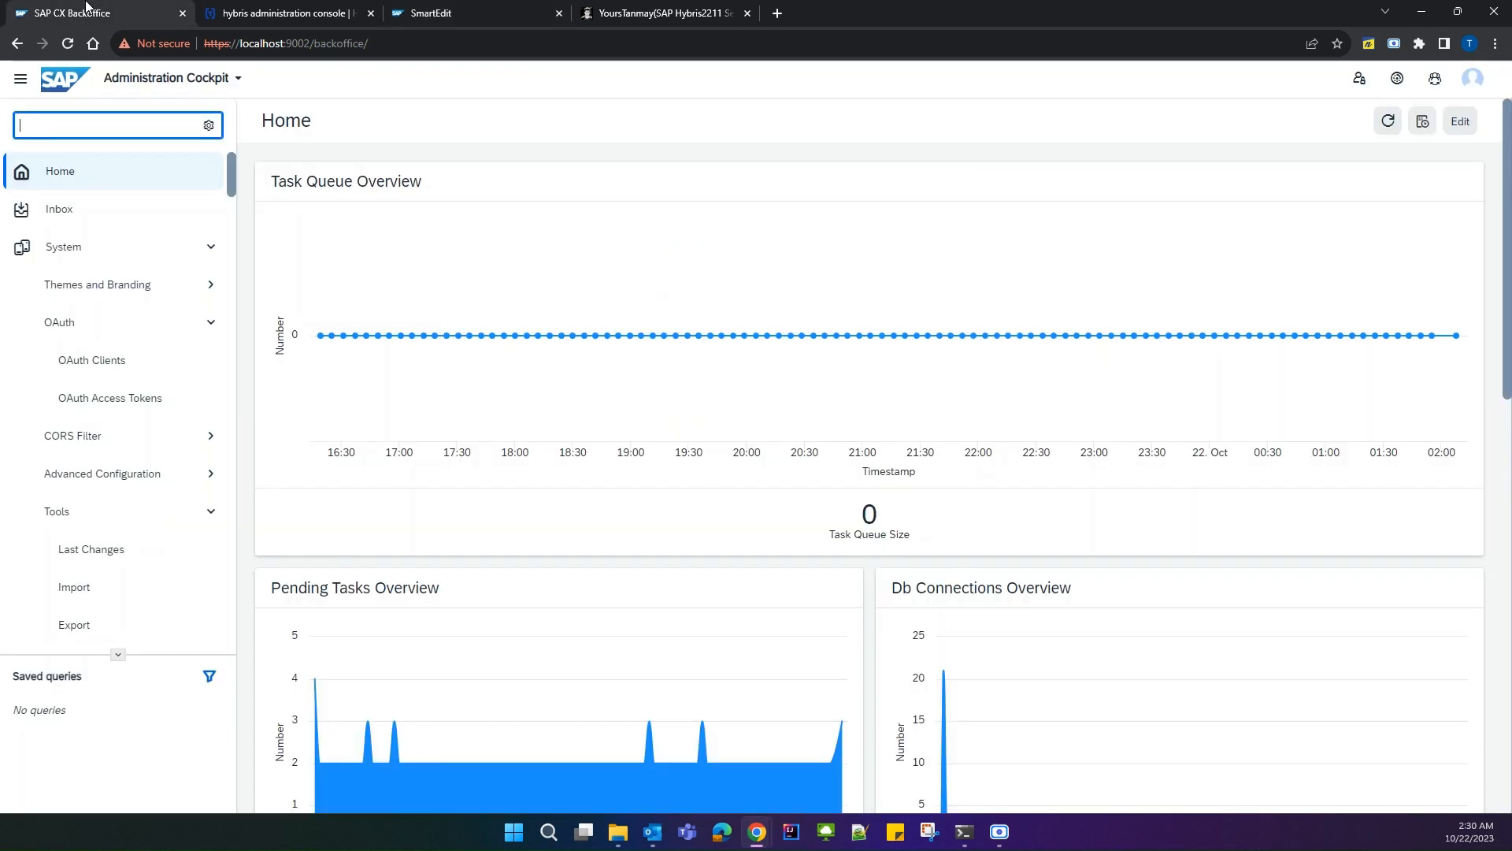
type("au")
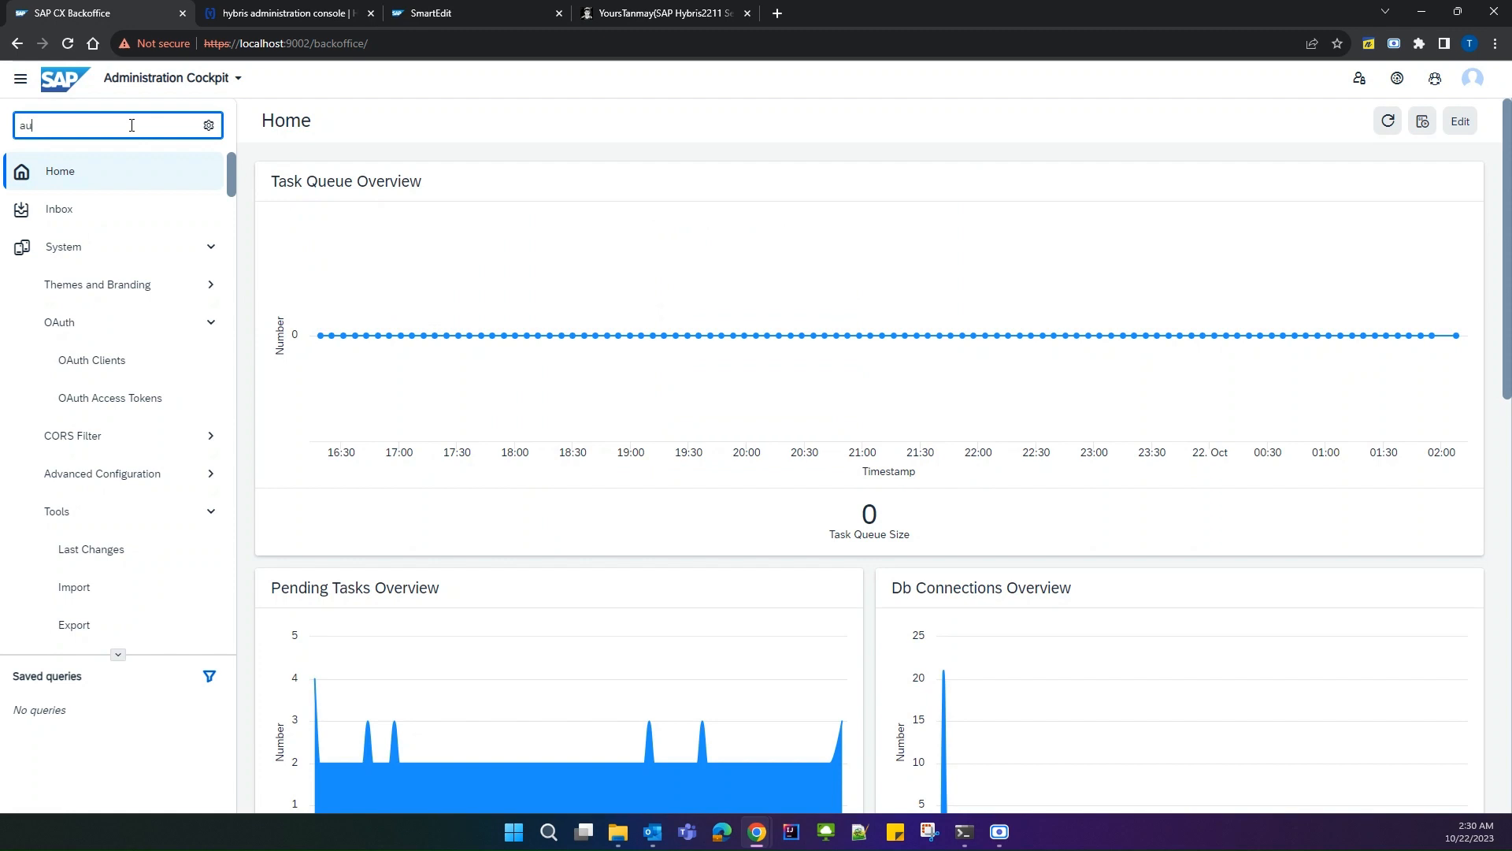
type("th")
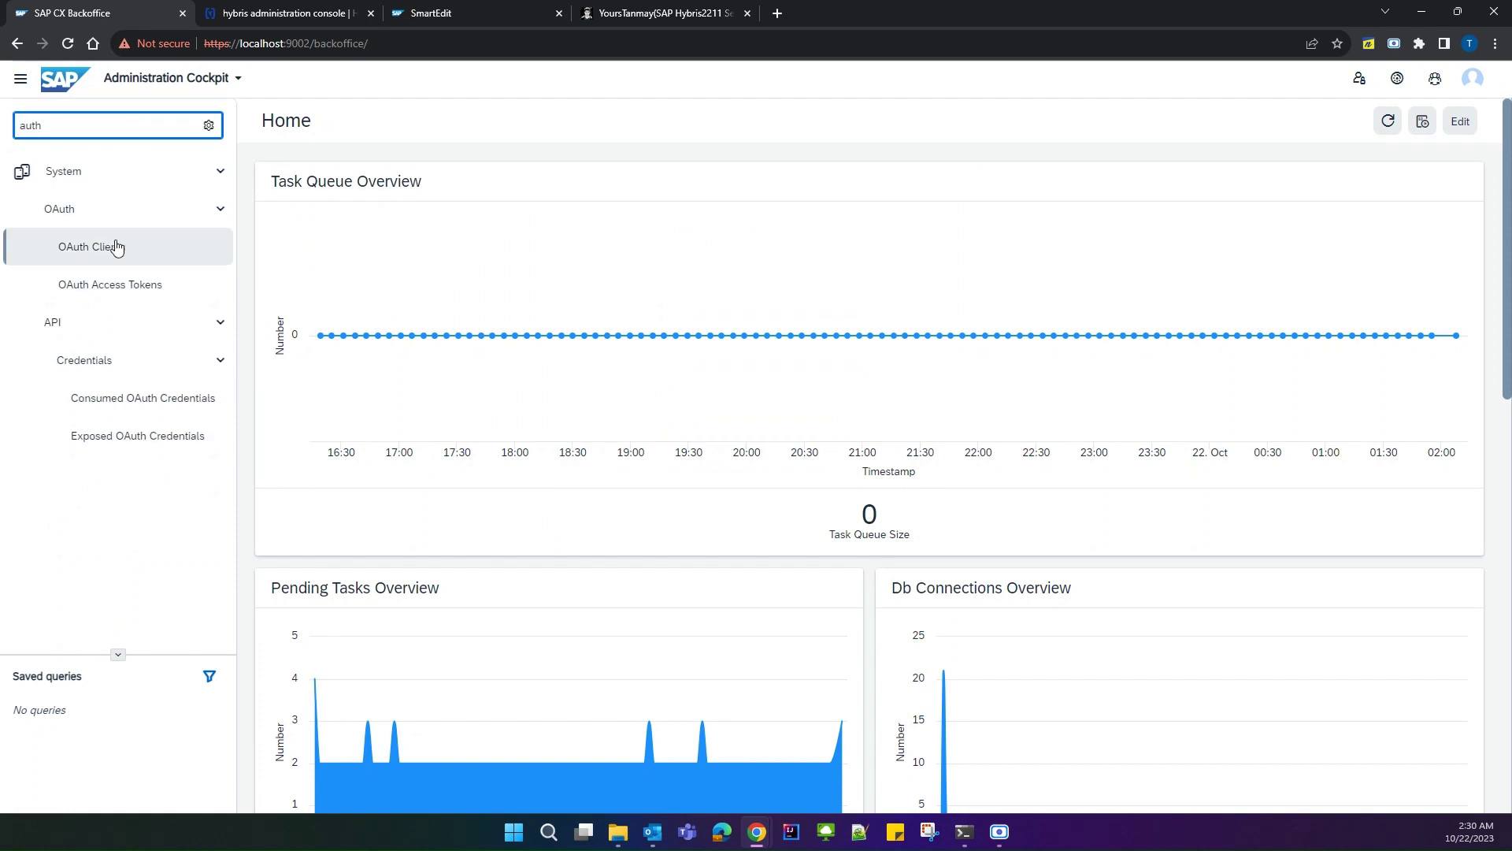
left_click(90, 246)
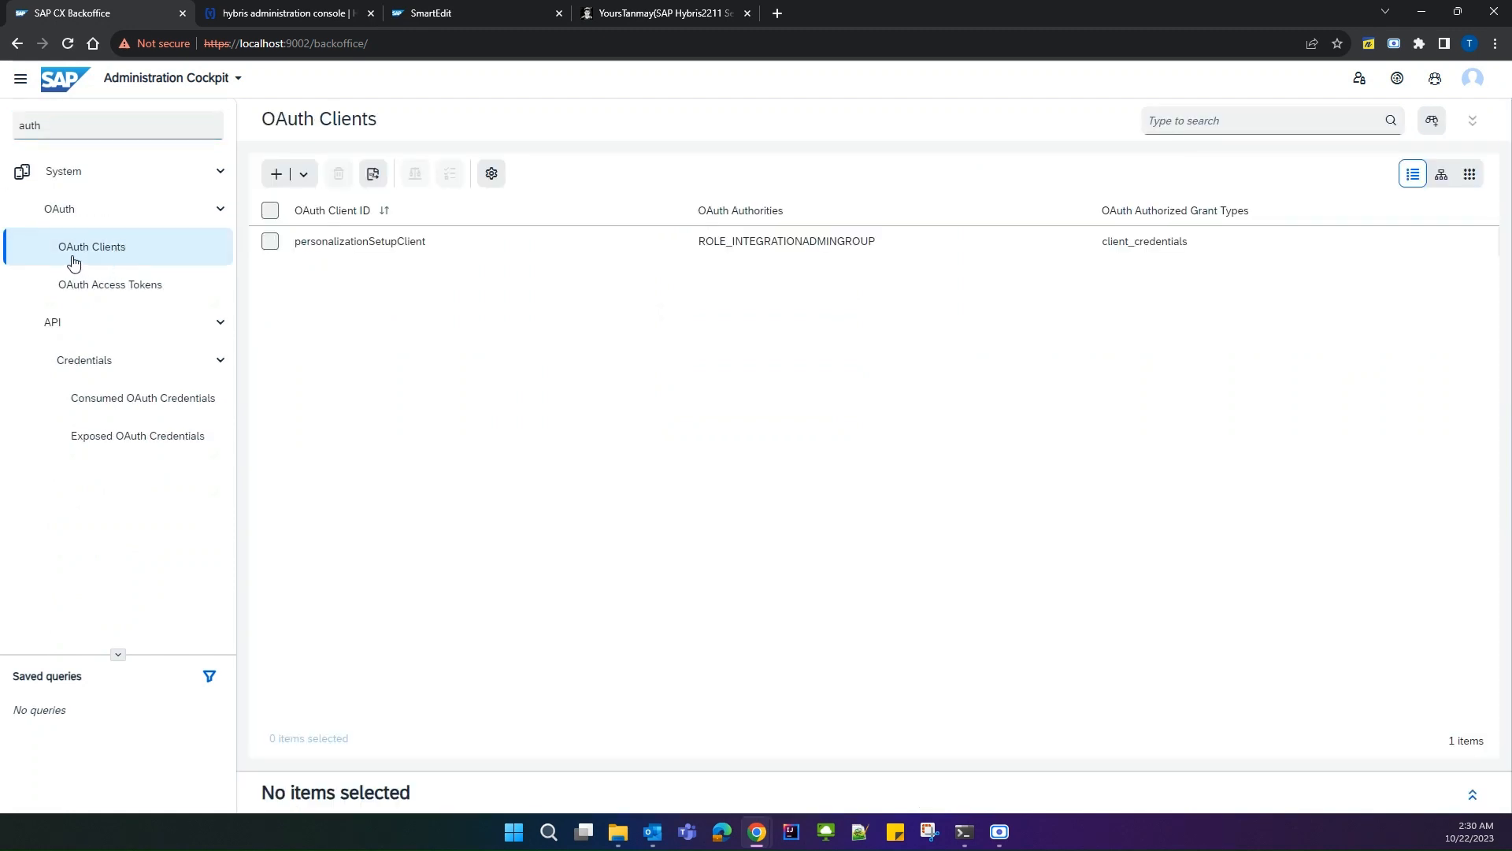
mouse_move(555, 300)
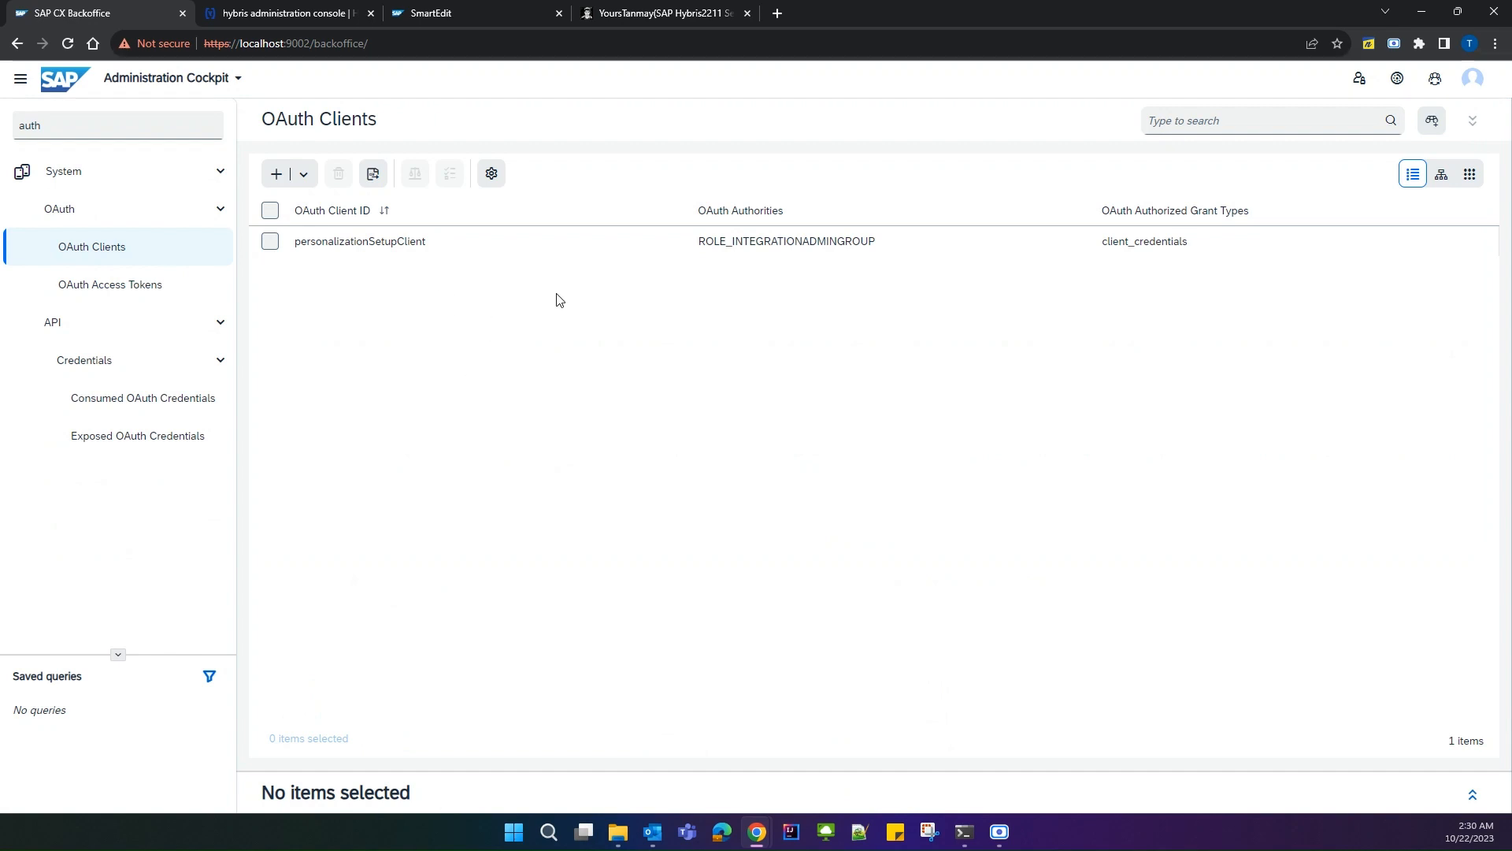
mouse_move(539, 296)
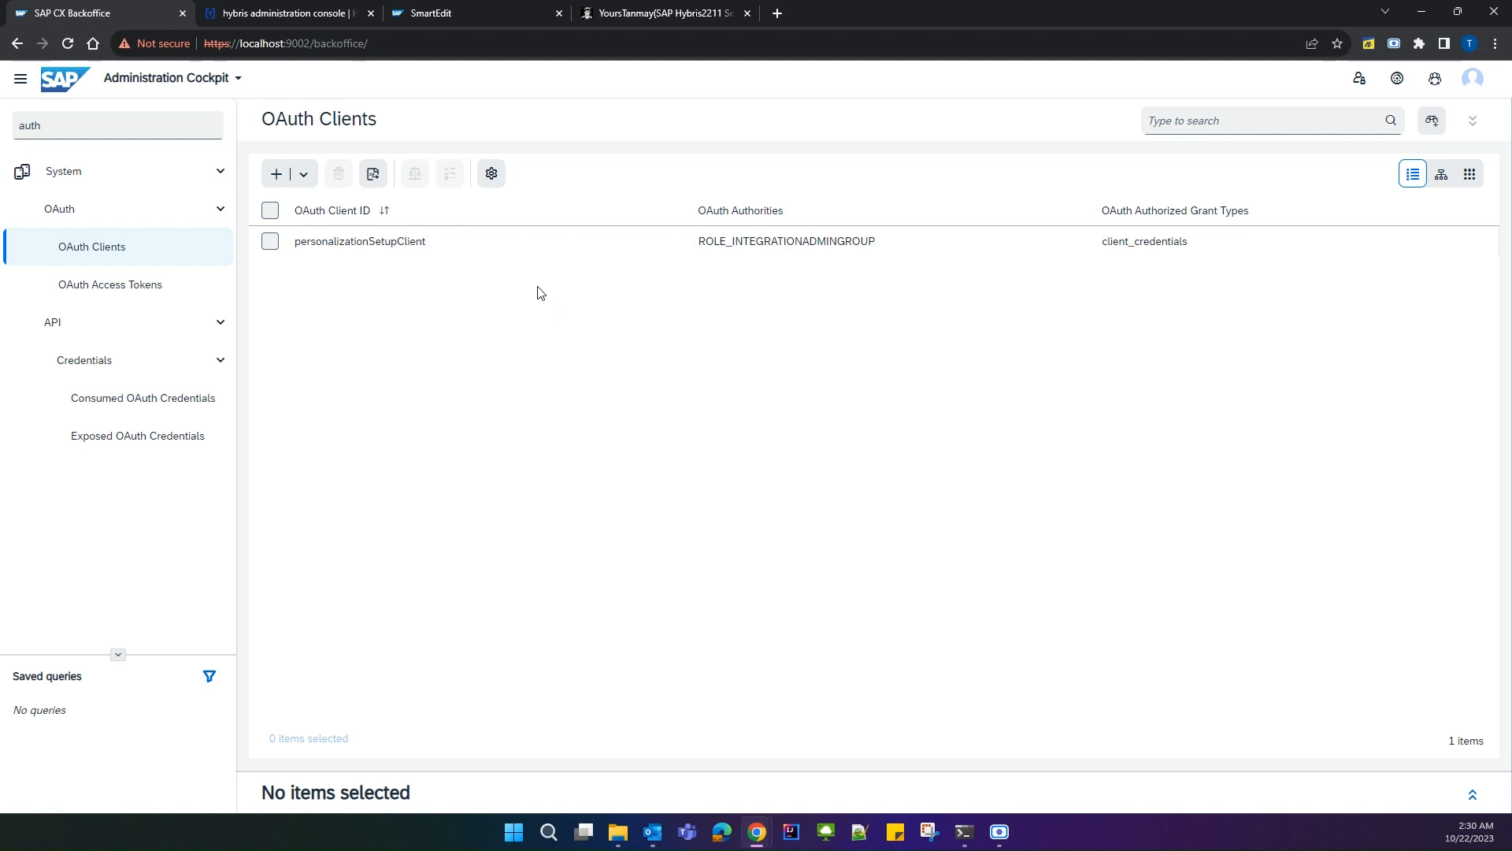
mouse_move(277, 176)
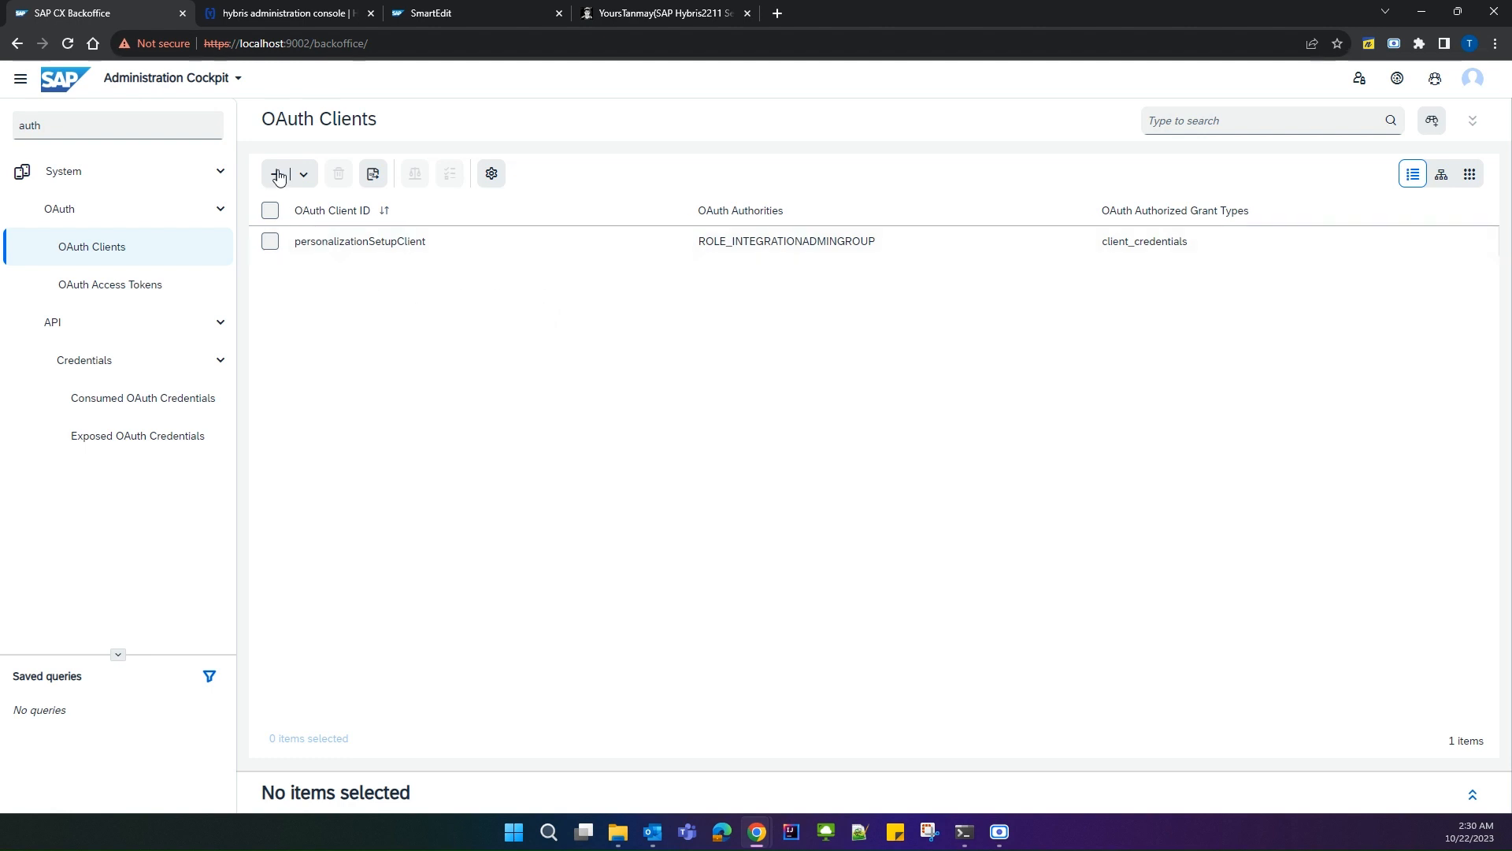
mouse_move(1041, 172)
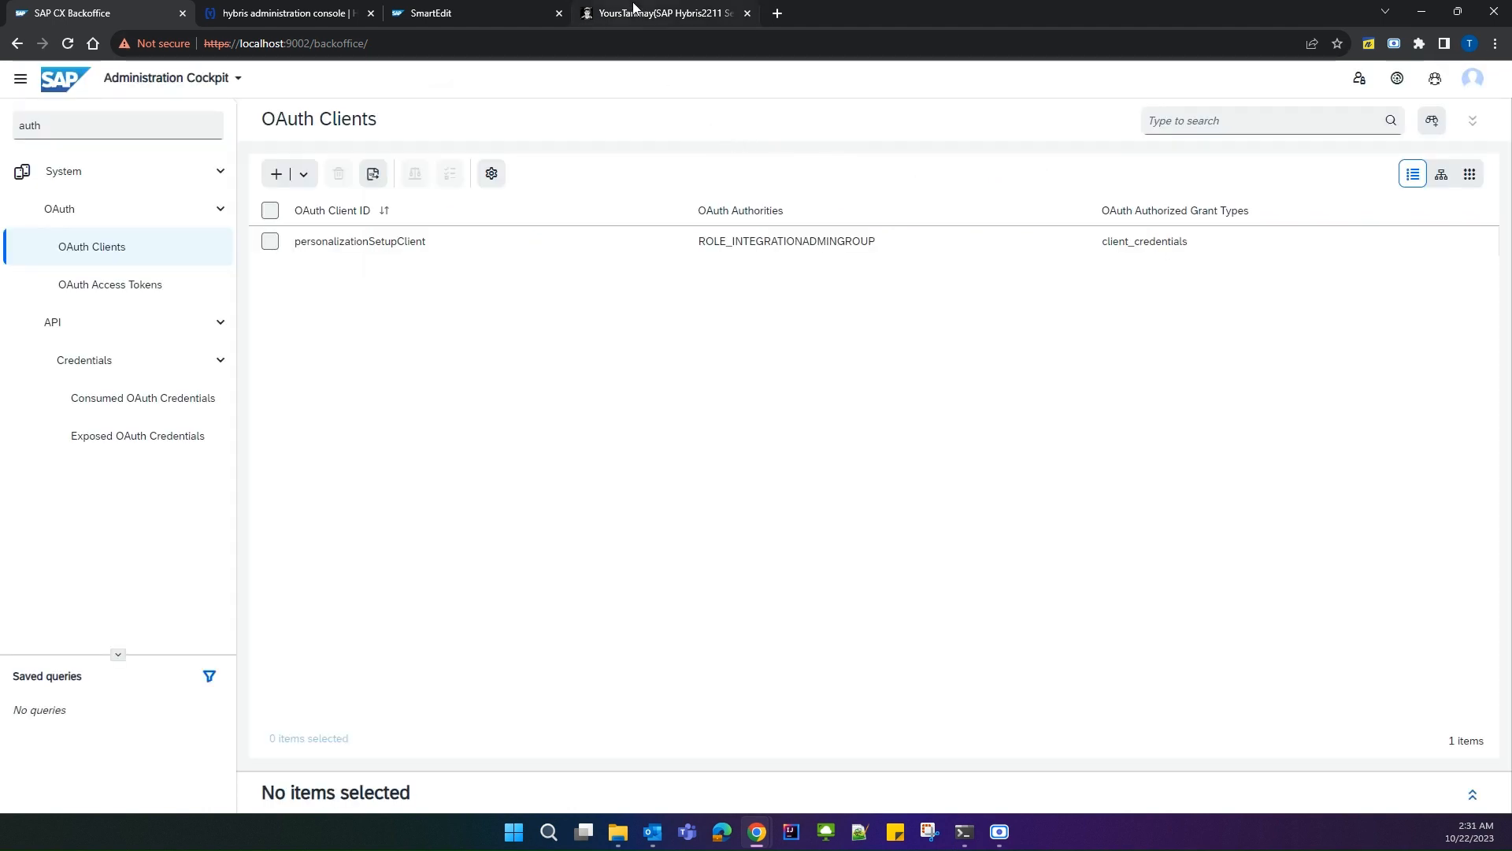
mouse_move(603, 229)
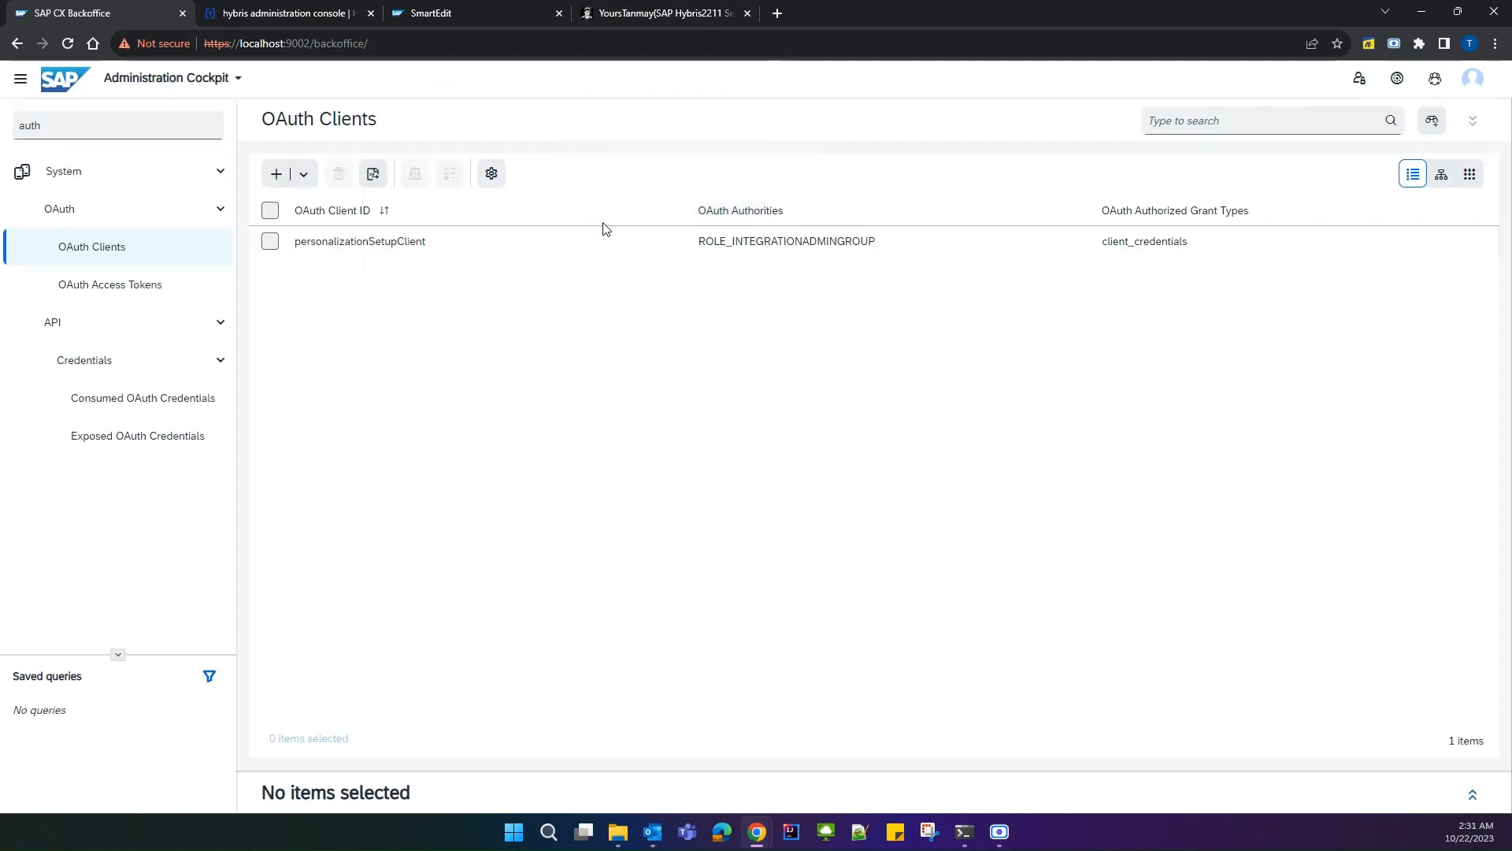
- Copy the INSERT_UPDATE OAuthClientDetails lines from the Hybris 2211 guide and return to hAC
left_click(663, 12)
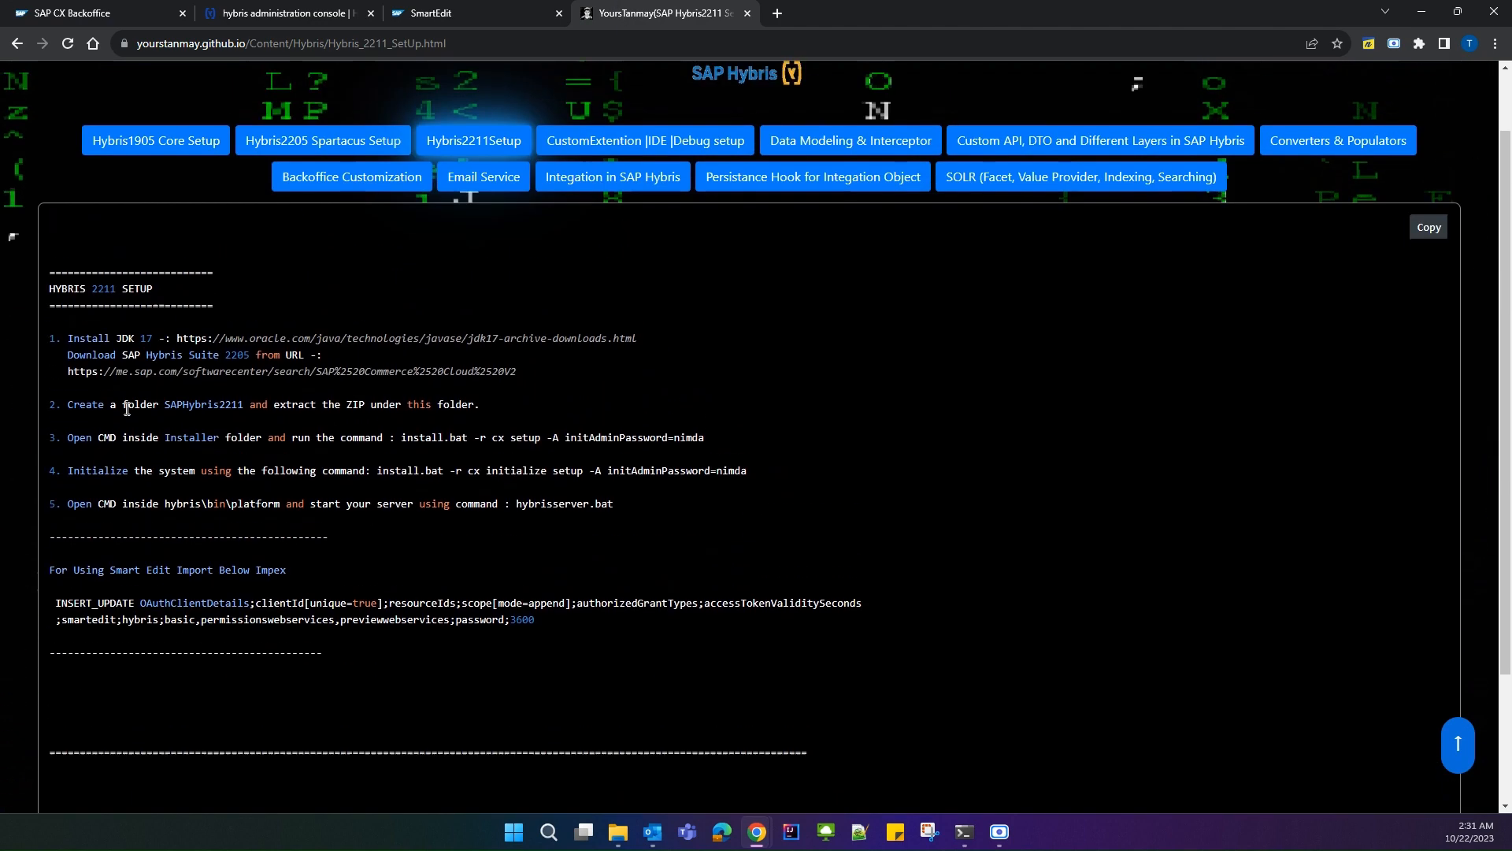
left_click(289, 43)
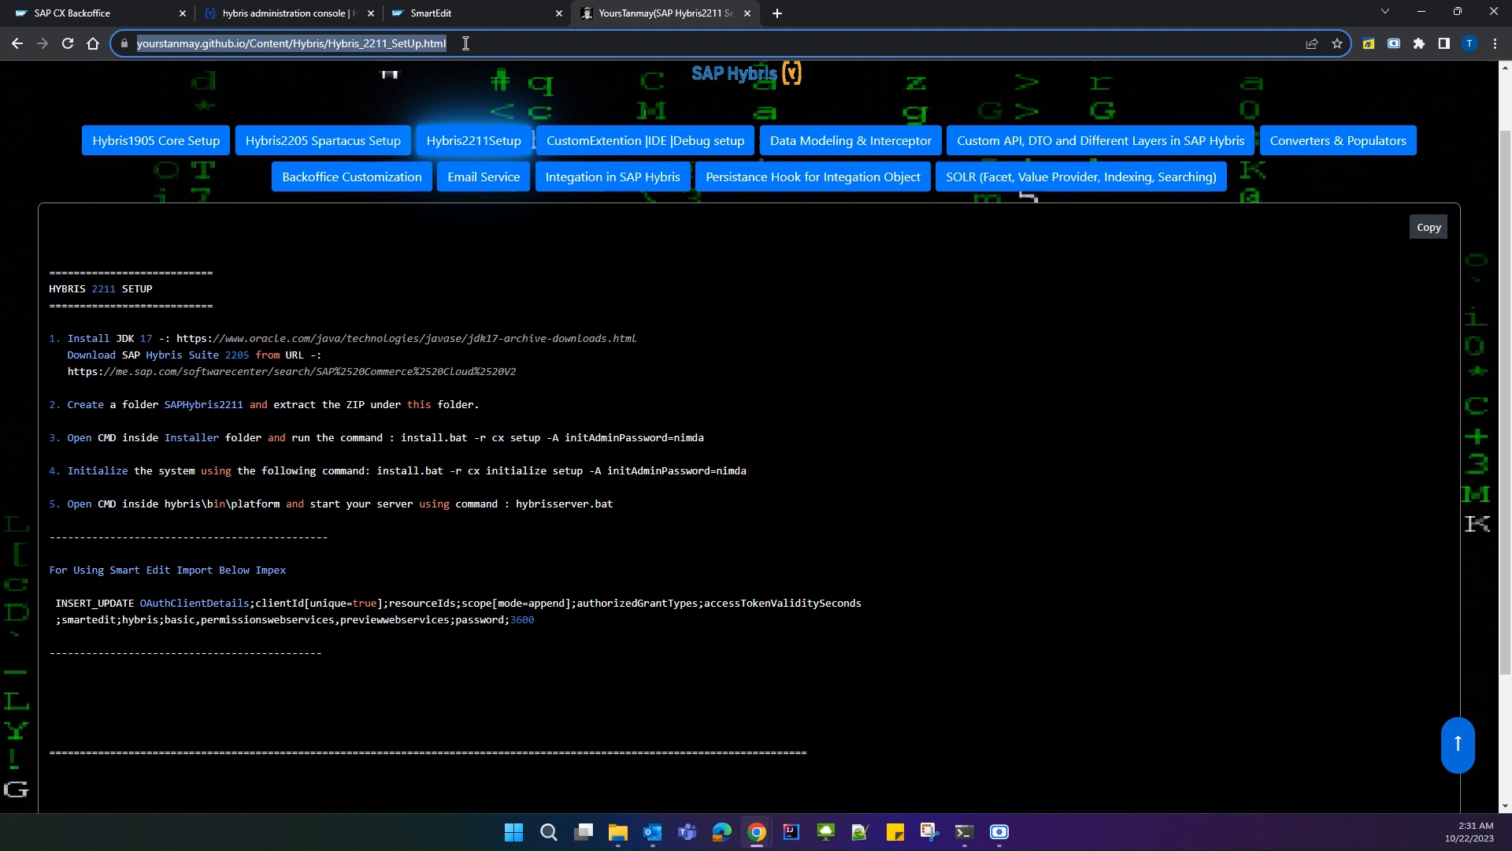
scroll("down", 3)
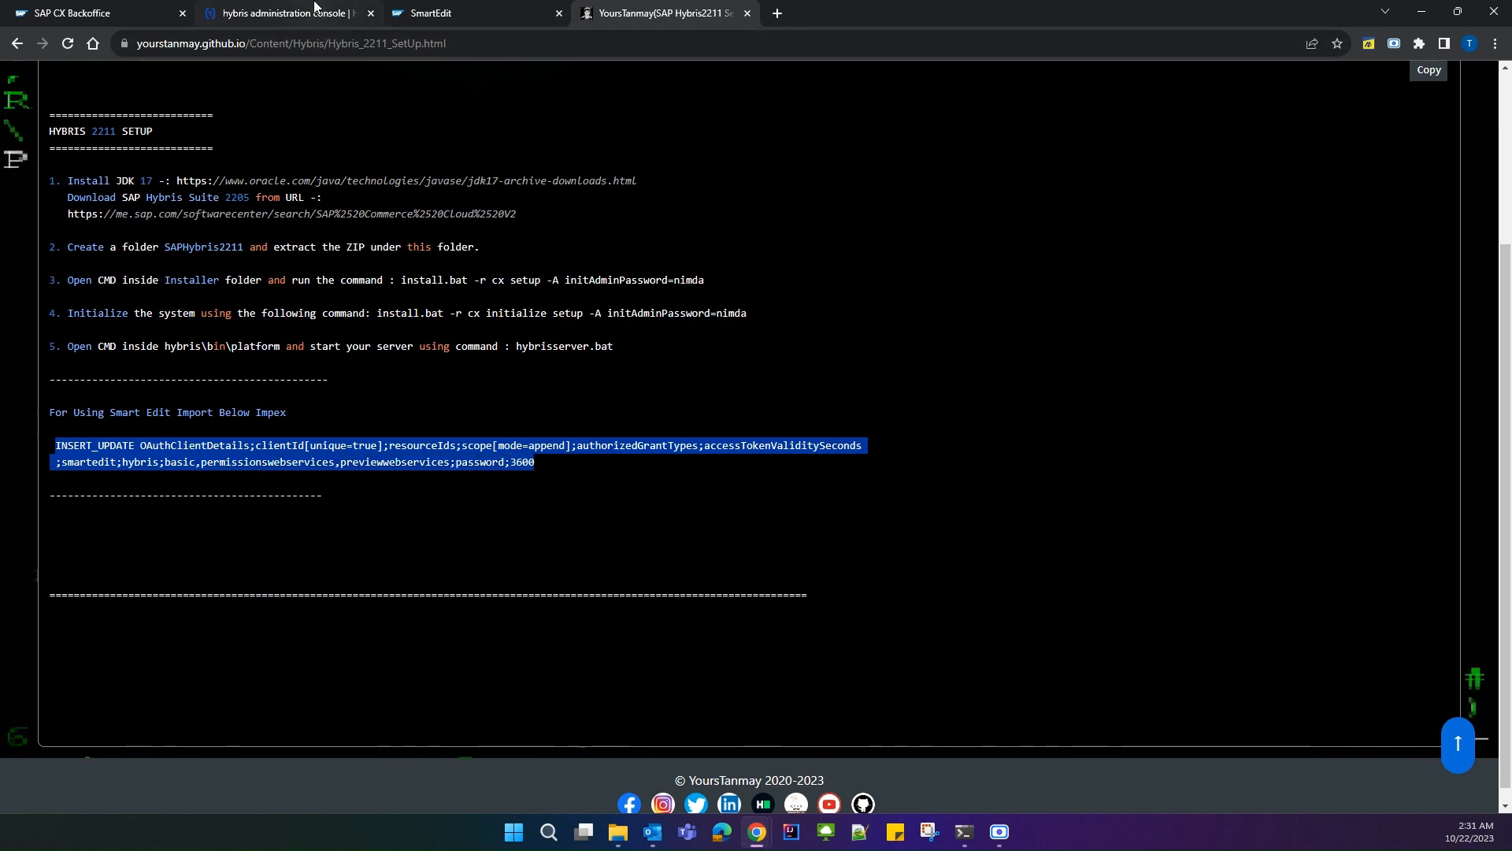
left_click(279, 13)
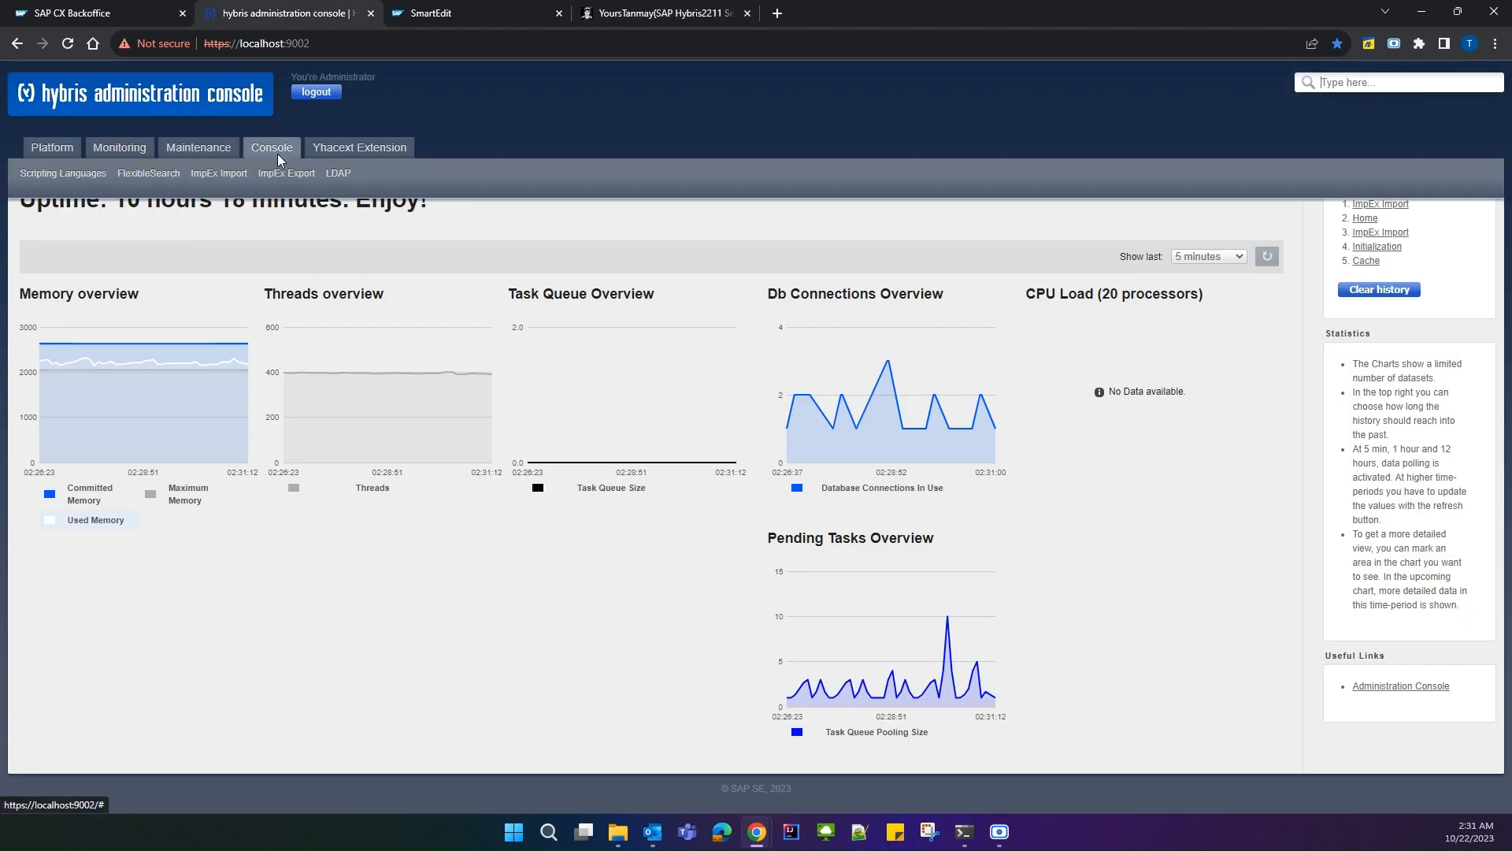
- Validate and import the smartedit OAuthClientDetails ImpEx in hAC ImpEx Import
left_click(218, 172)
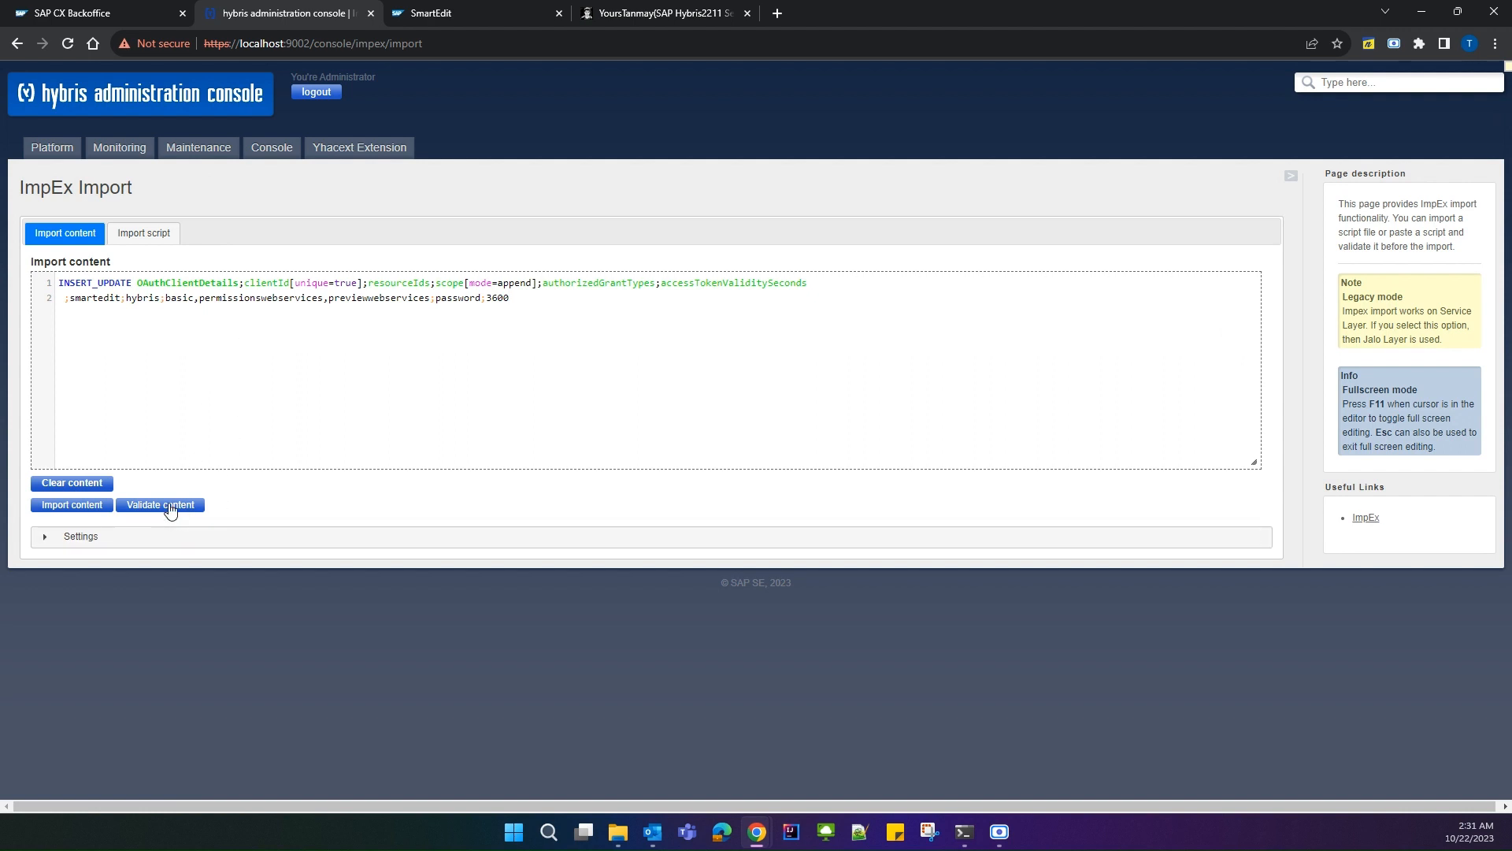
left_click(159, 504)
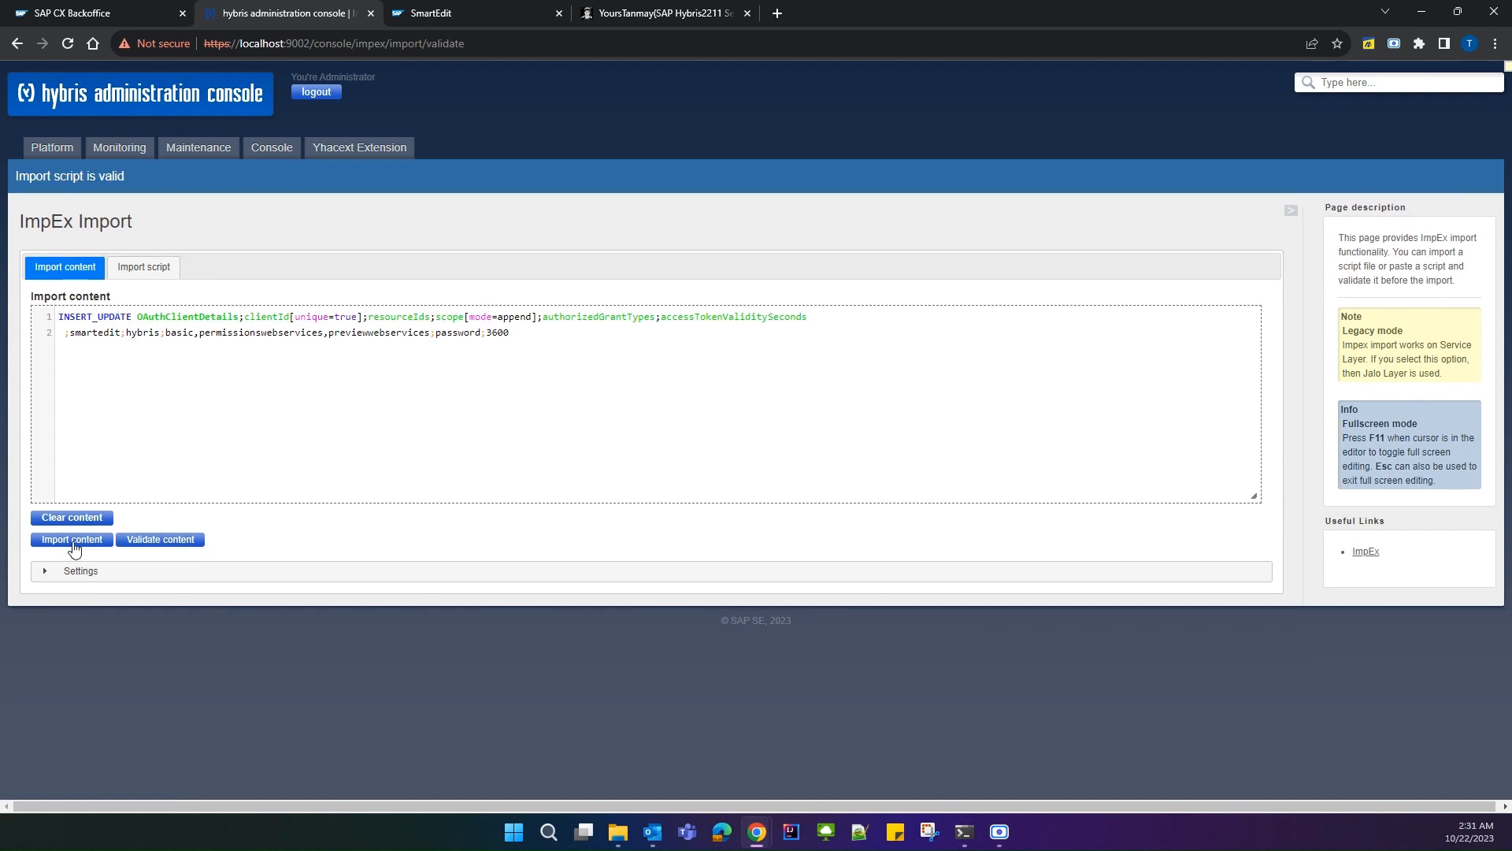
left_click(72, 539)
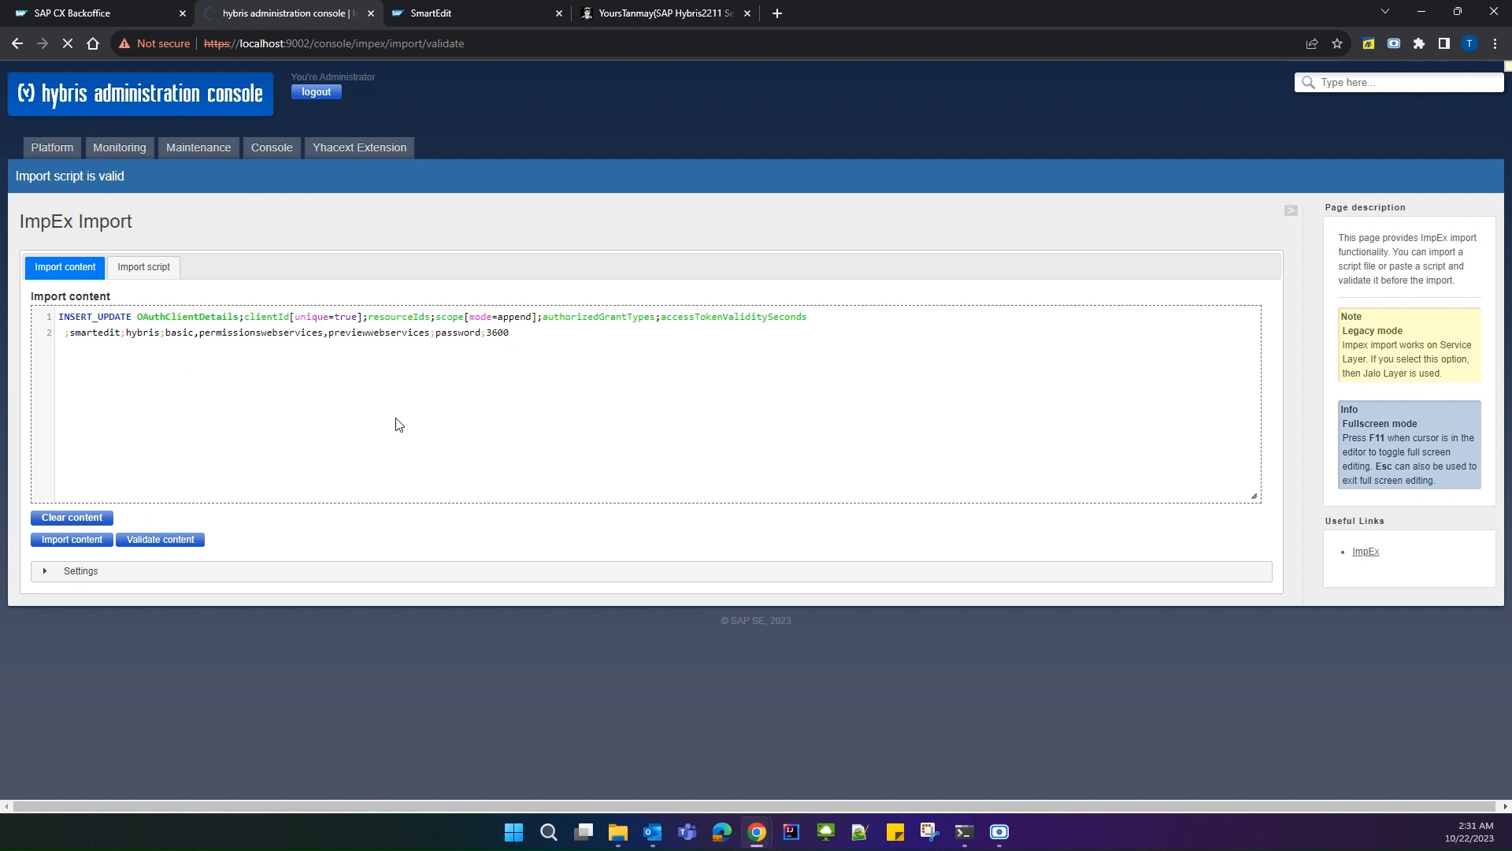
left_click(70, 539)
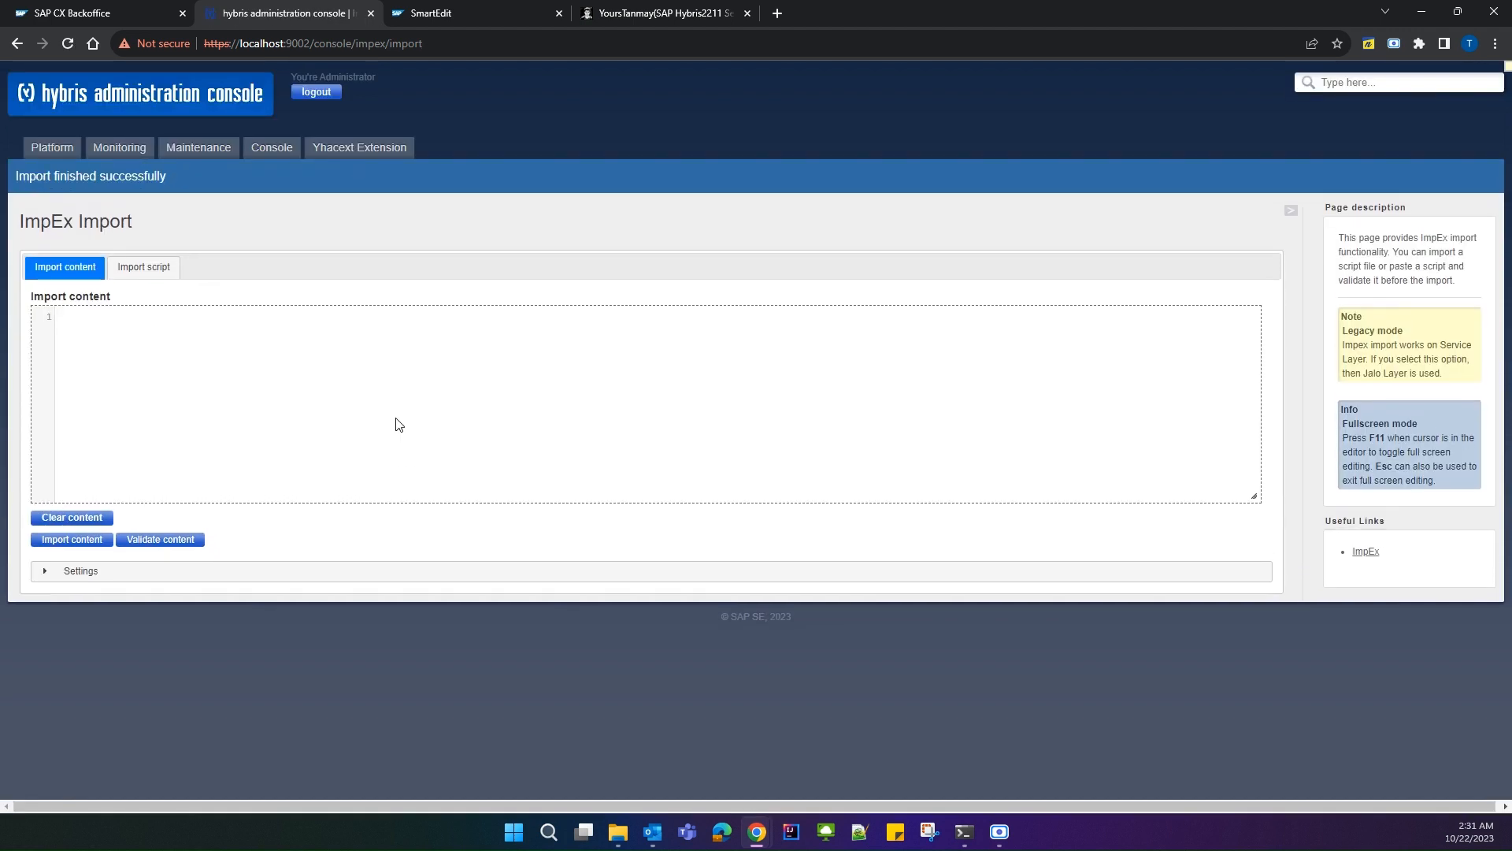
mouse_move(608, 244)
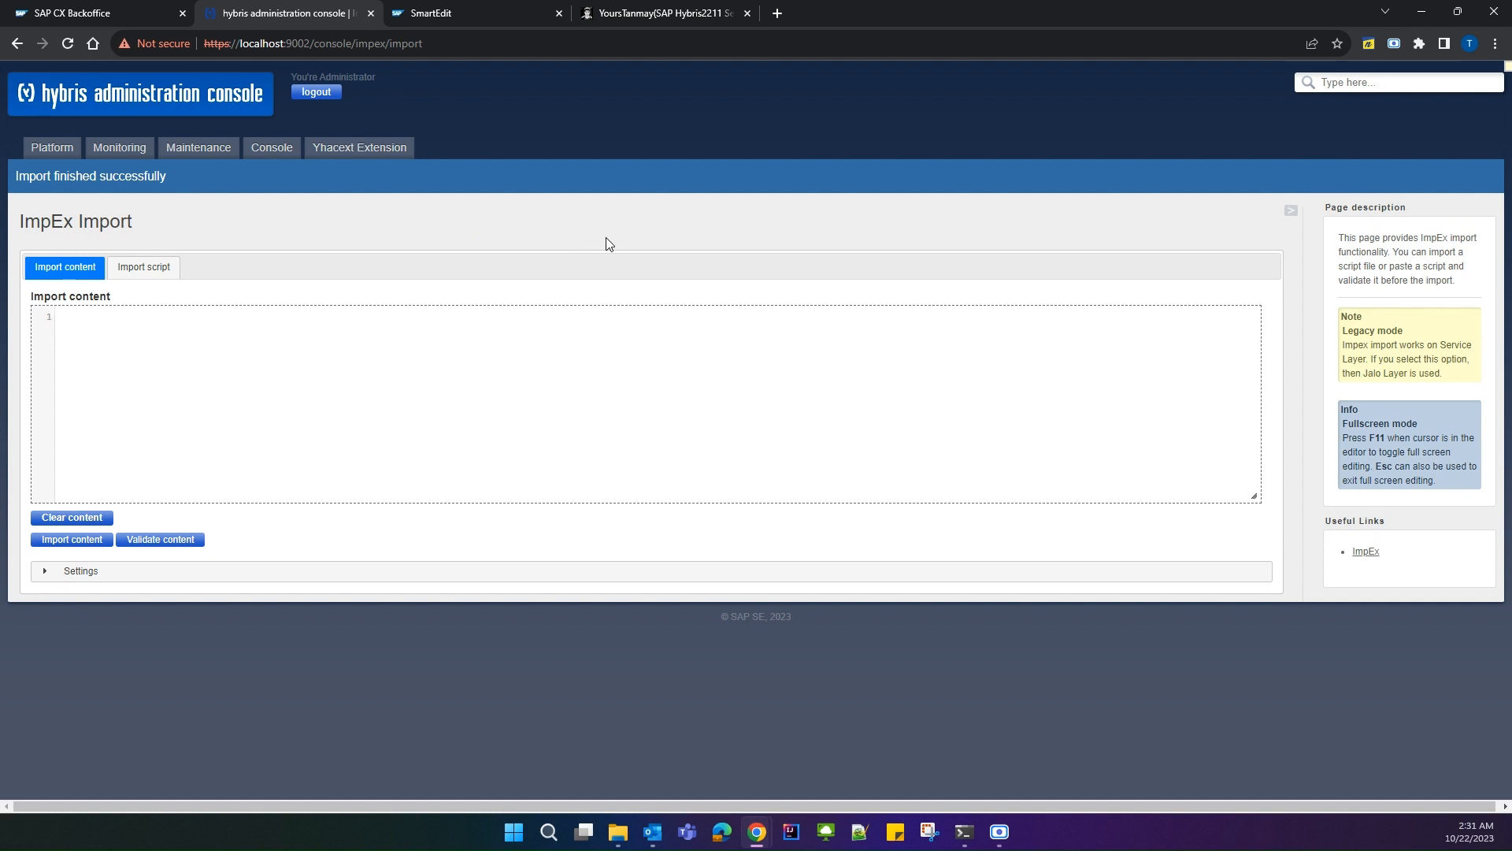
- Refresh OAuth Clients to see smartedit listed, then sign in to SmartEdit as admin
left_click(96, 13)
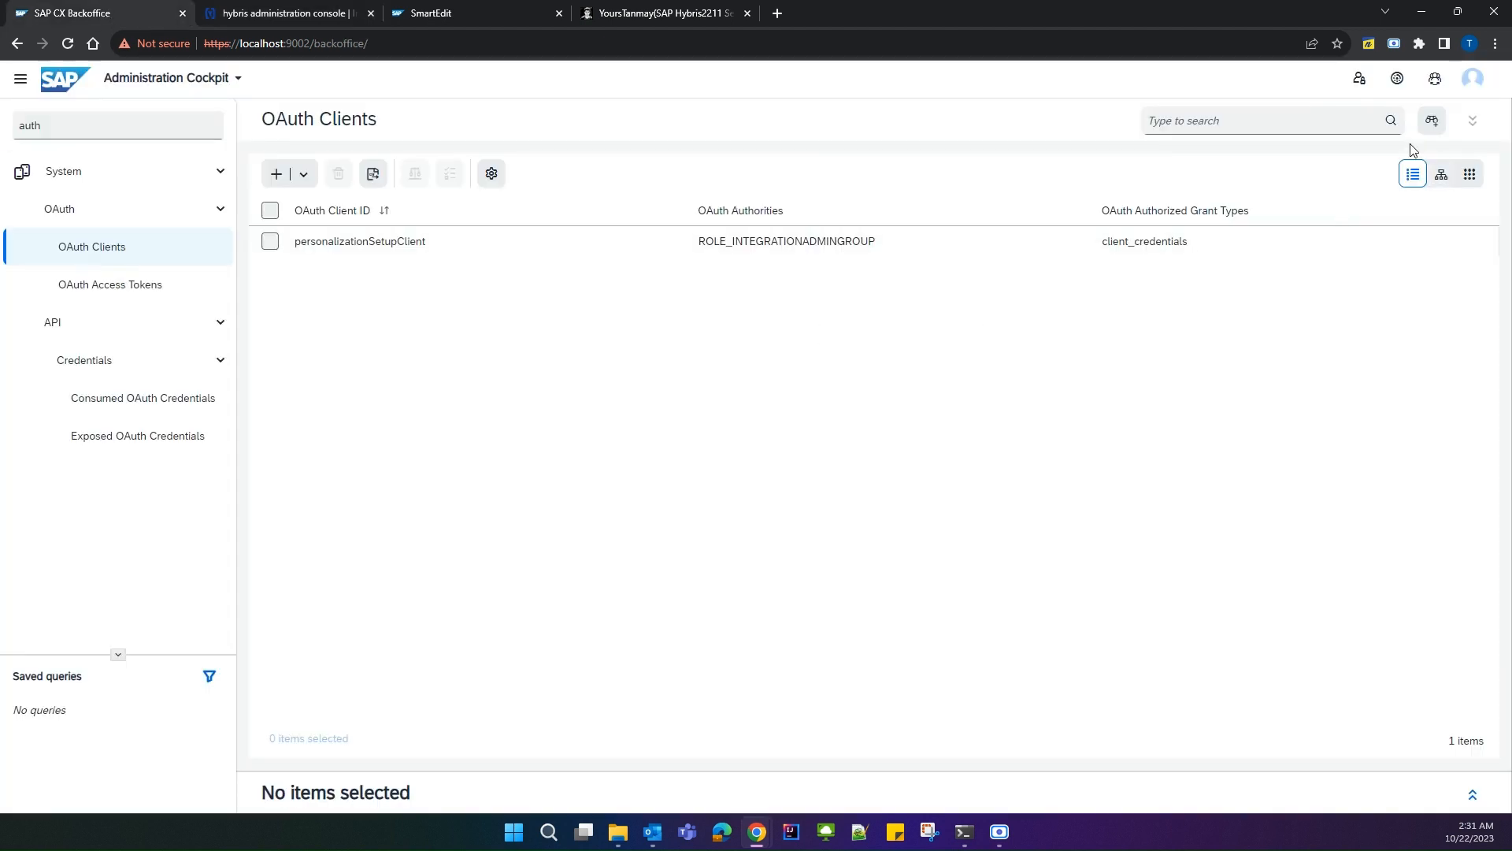
left_click(1390, 120)
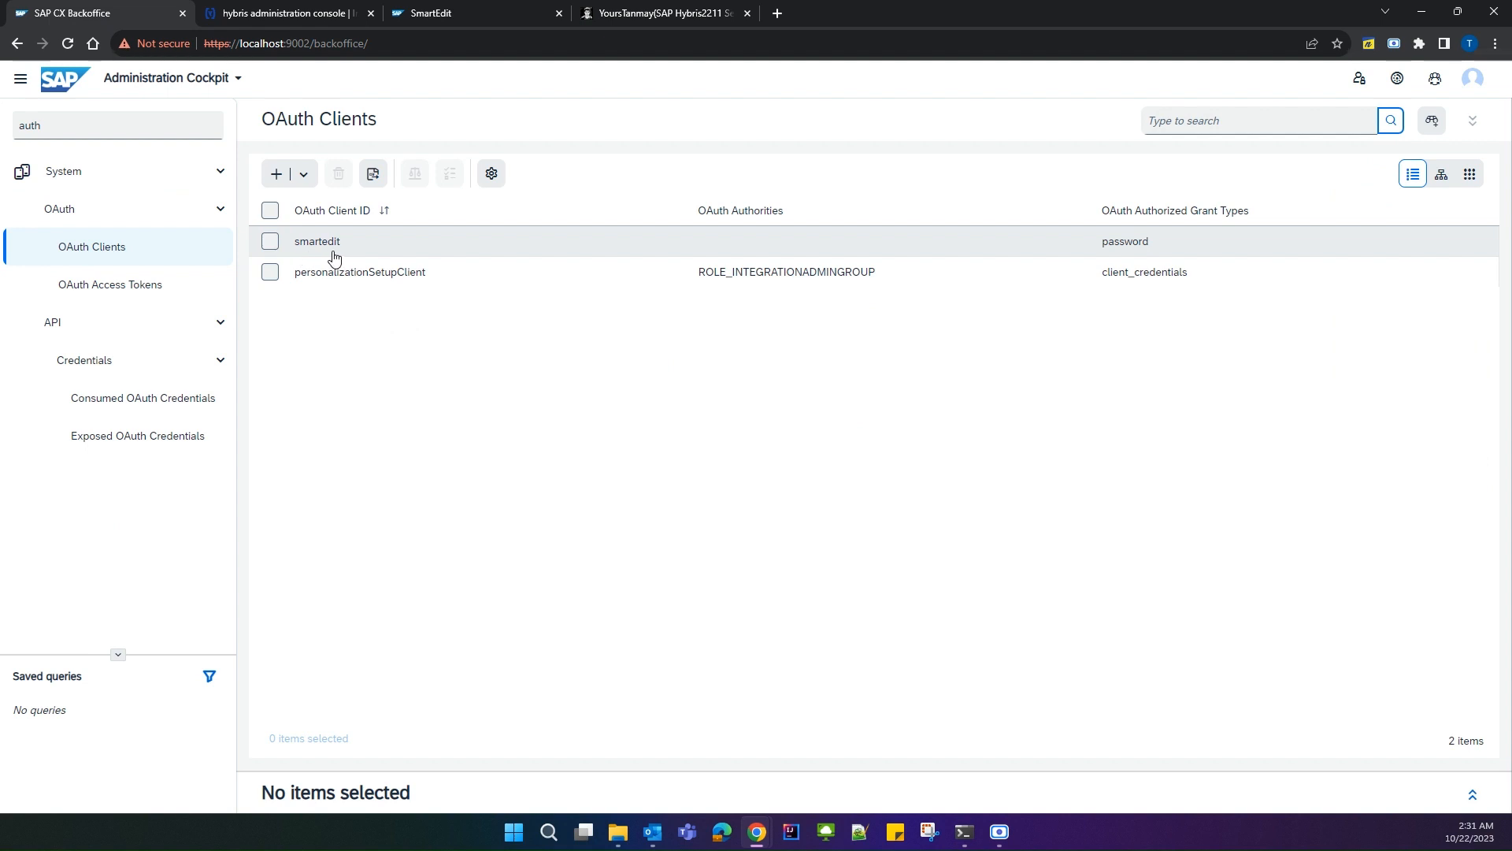
mouse_move(415, 8)
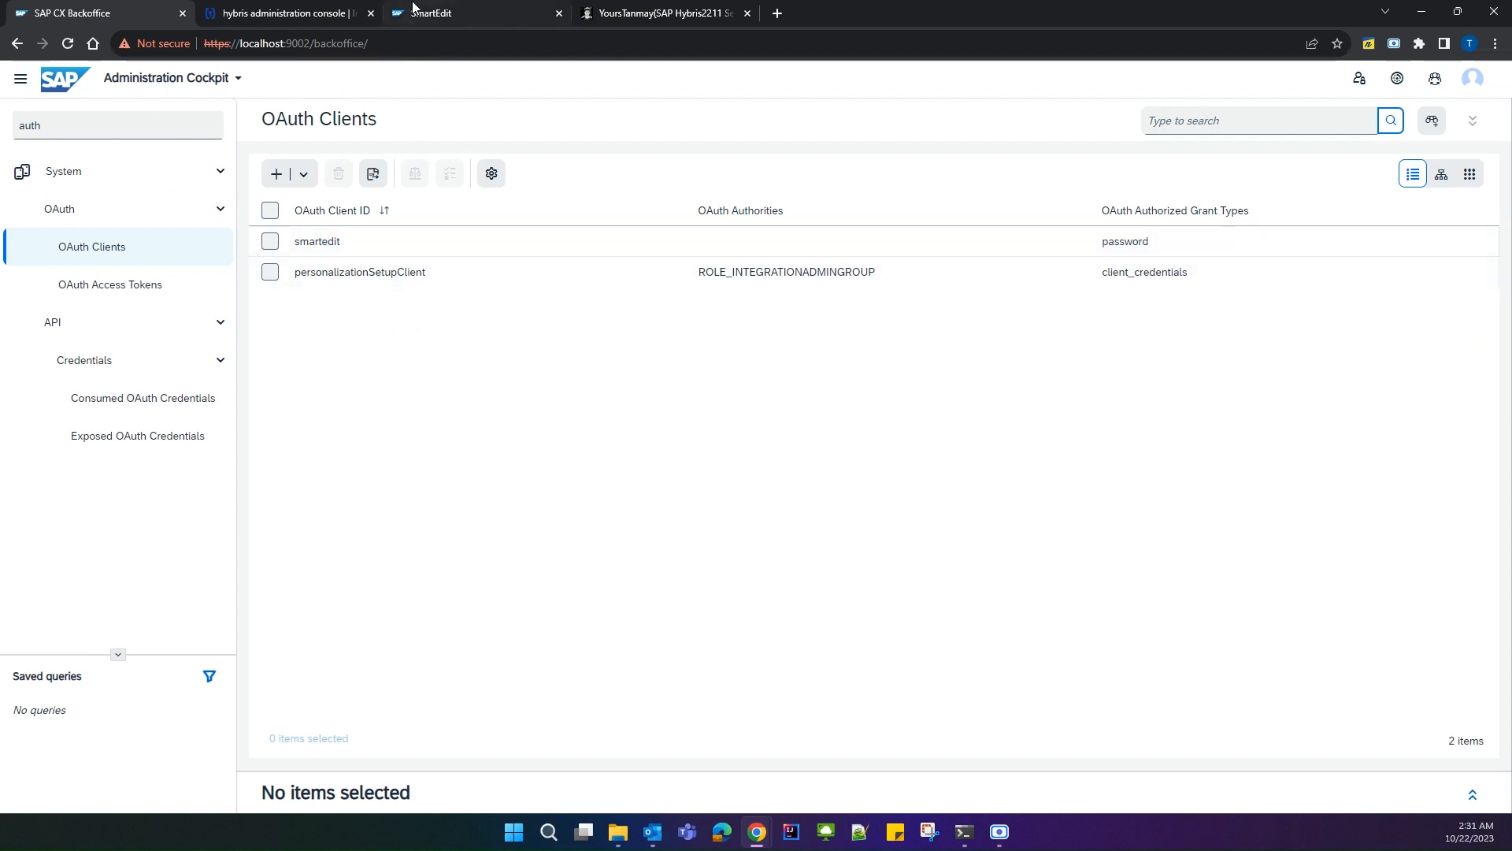
left_click(434, 13)
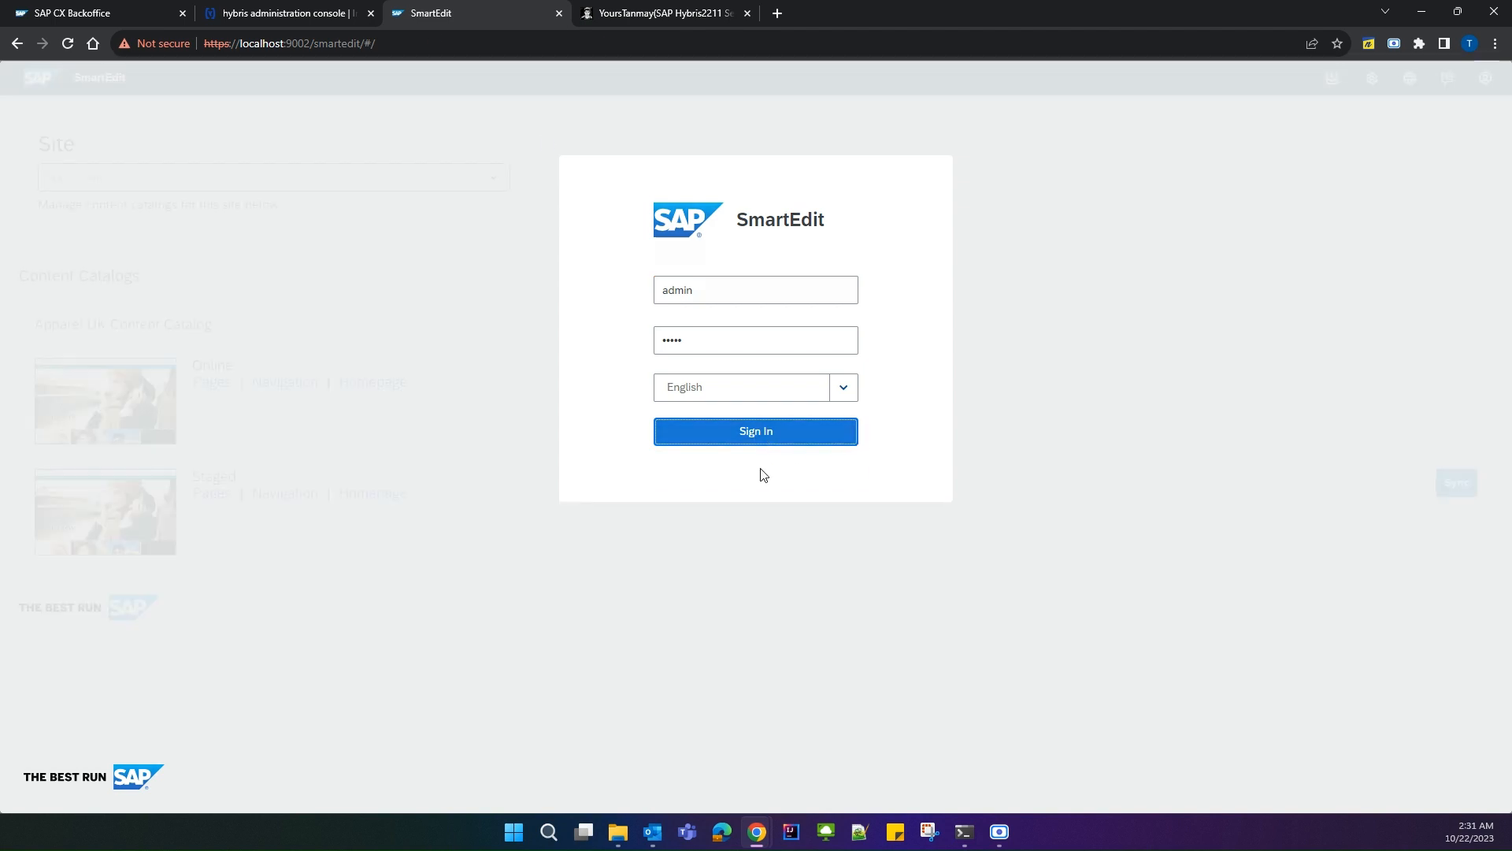
left_click(756, 431)
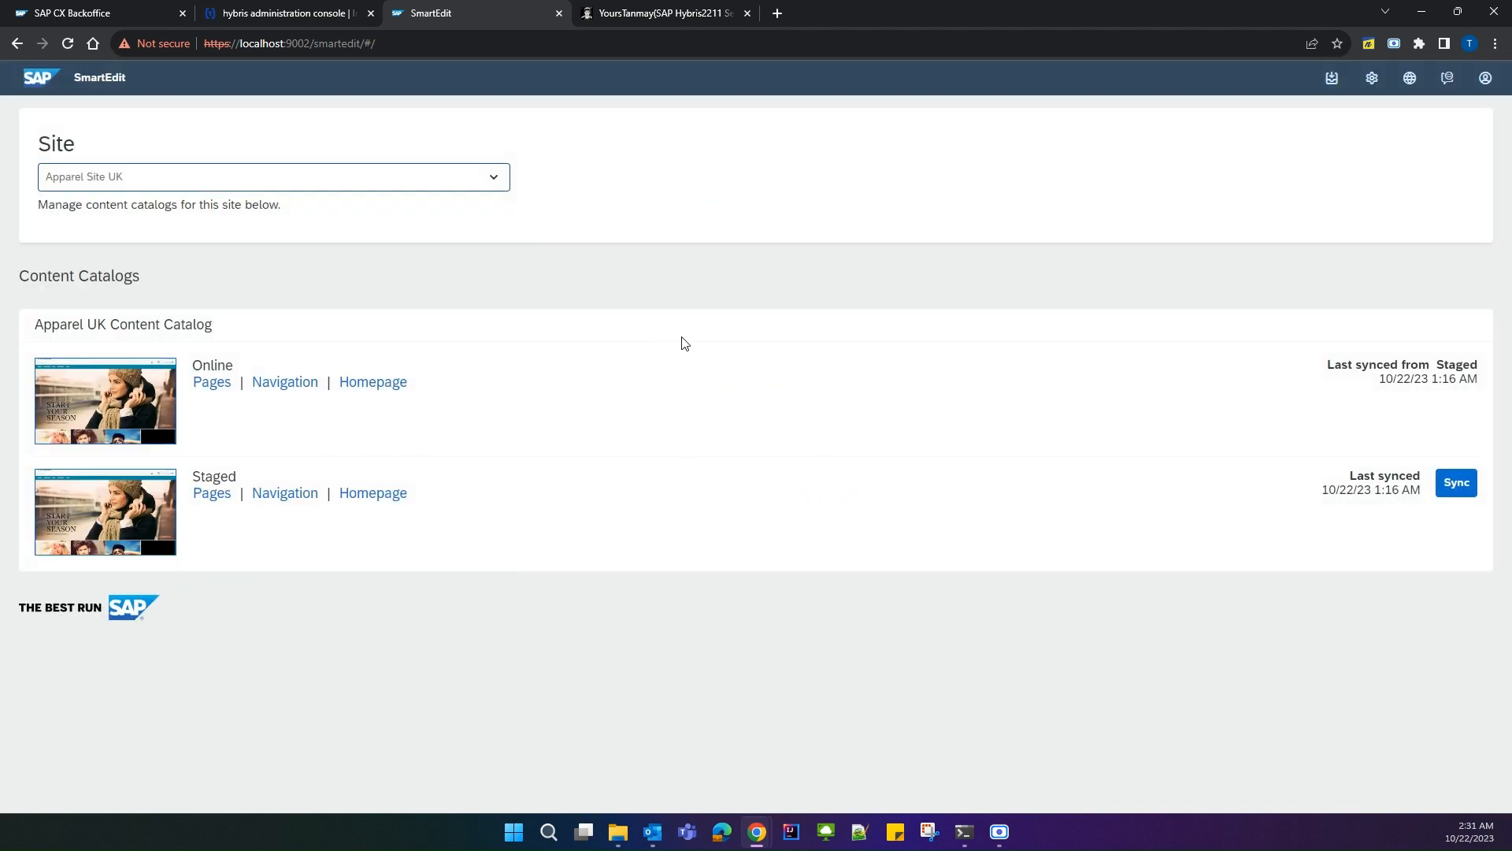